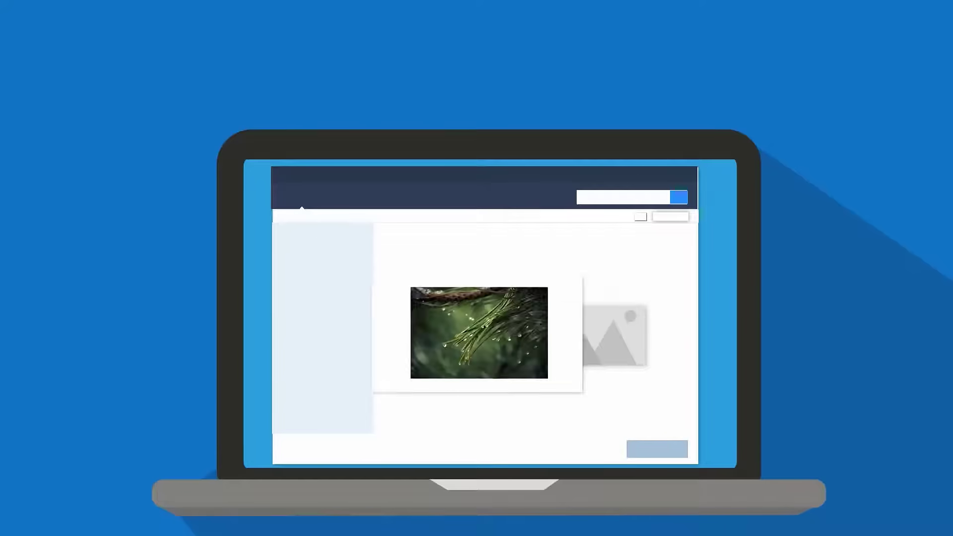
- Bring up the EaseUS start screen listing six drives including the Canon camera
{"action": "left_click", "coordinate": [479, 333]}
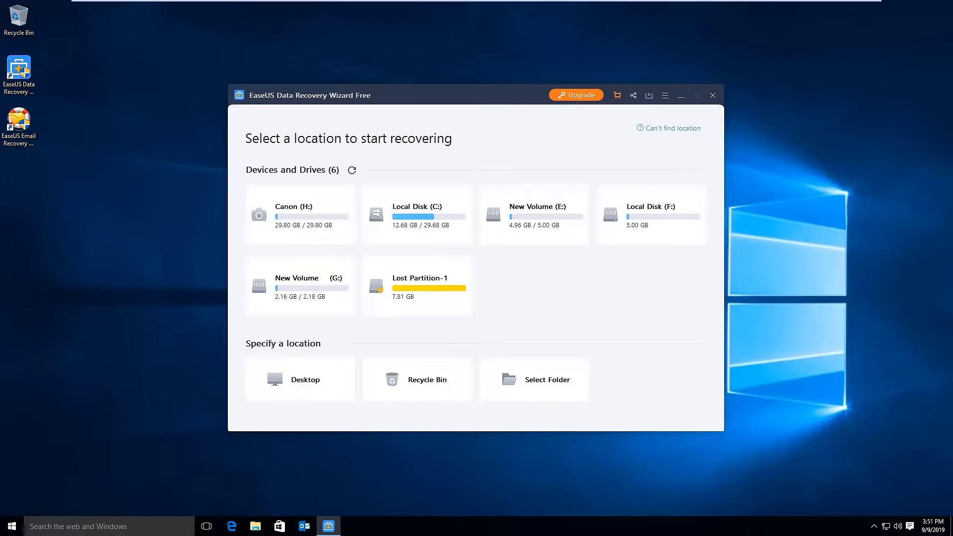
{"action": "mouse_move", "coordinate": [299, 214]}
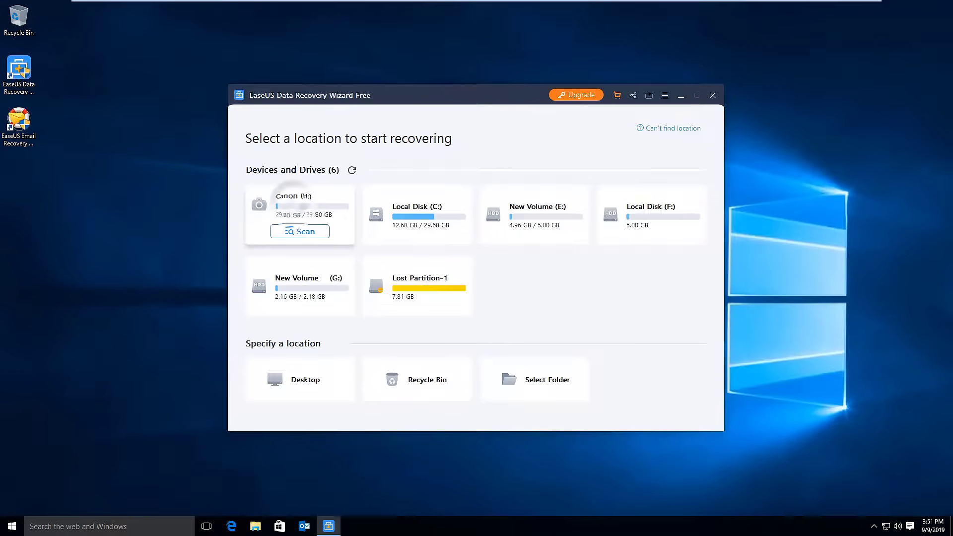
- Start a quick scan of the Canon (H:) camera drive
{"action": "left_click", "coordinate": [299, 232]}
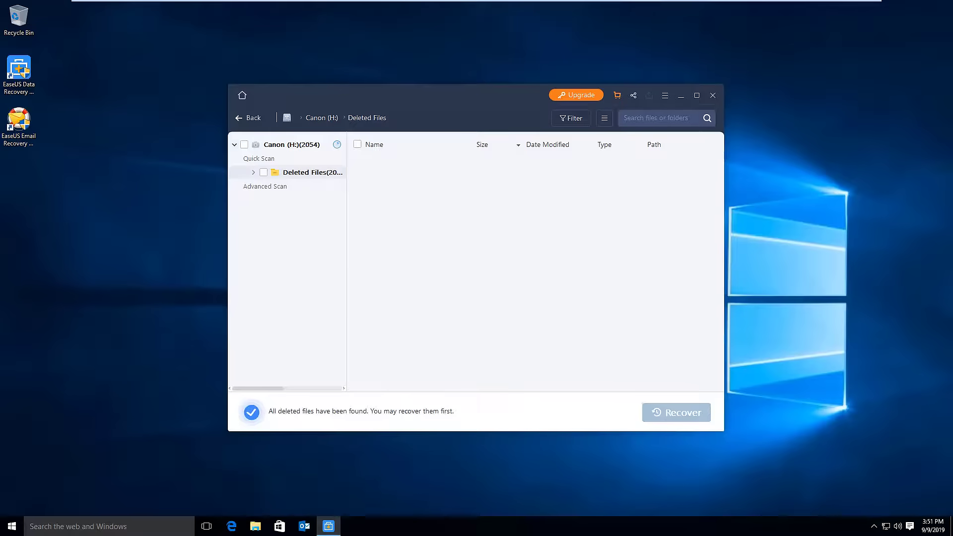
- Preview a found Canon EOS 5D Mark III JPG from the CANON camera folder
{"action": "left_click", "coordinate": [309, 200]}
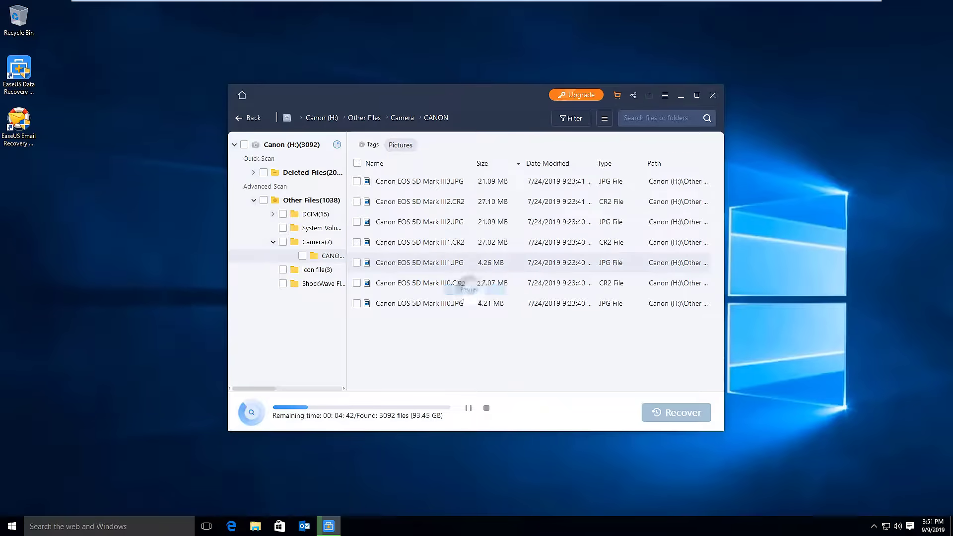
{"action": "double_click", "coordinate": [419, 262]}
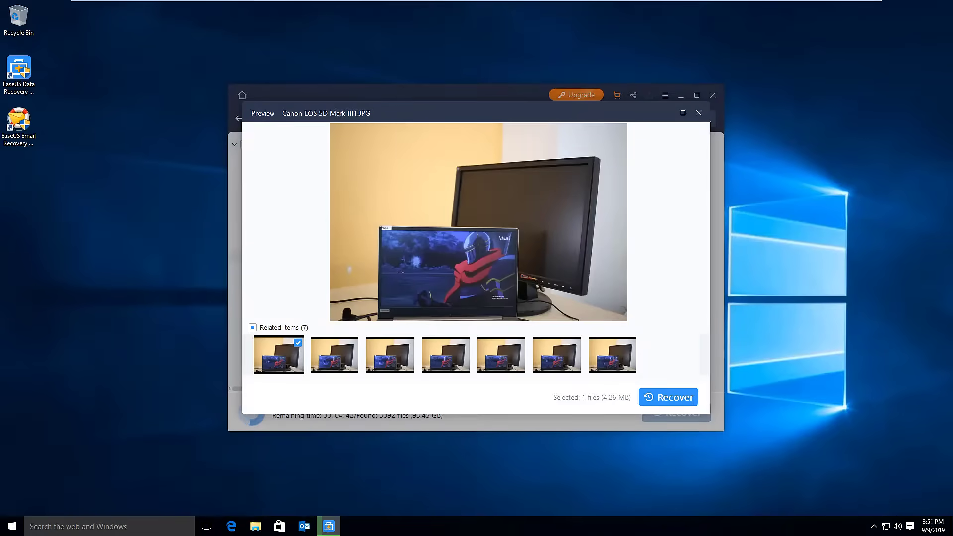
- Leave the preview and list the lost files under Tags > Camera > CANON
{"action": "left_click", "coordinate": [698, 112]}
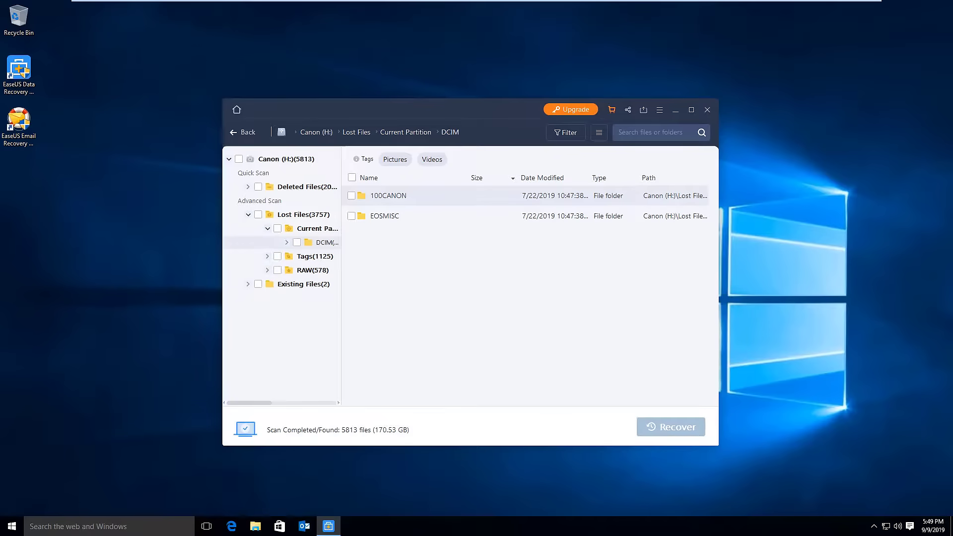
{"action": "left_click", "coordinate": [316, 242]}
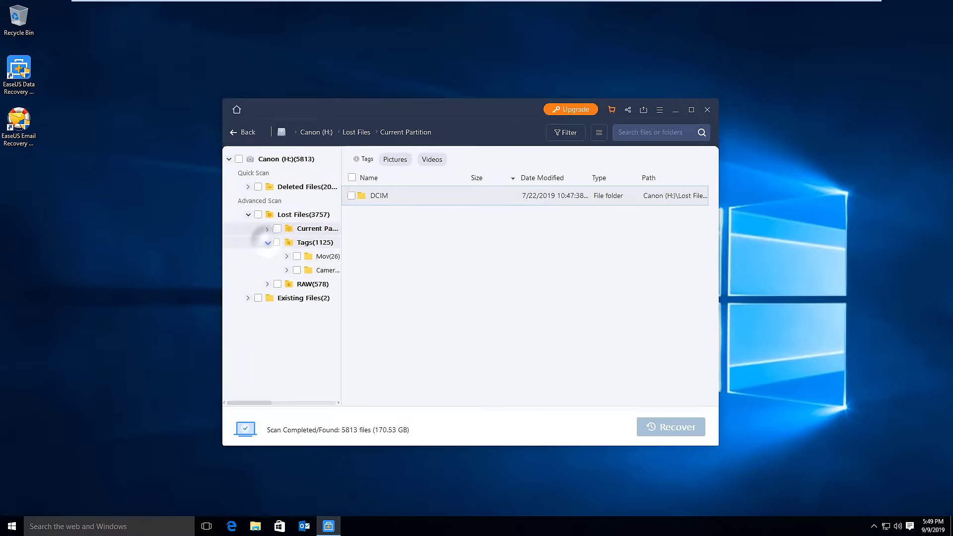
{"action": "left_click", "coordinate": [304, 270]}
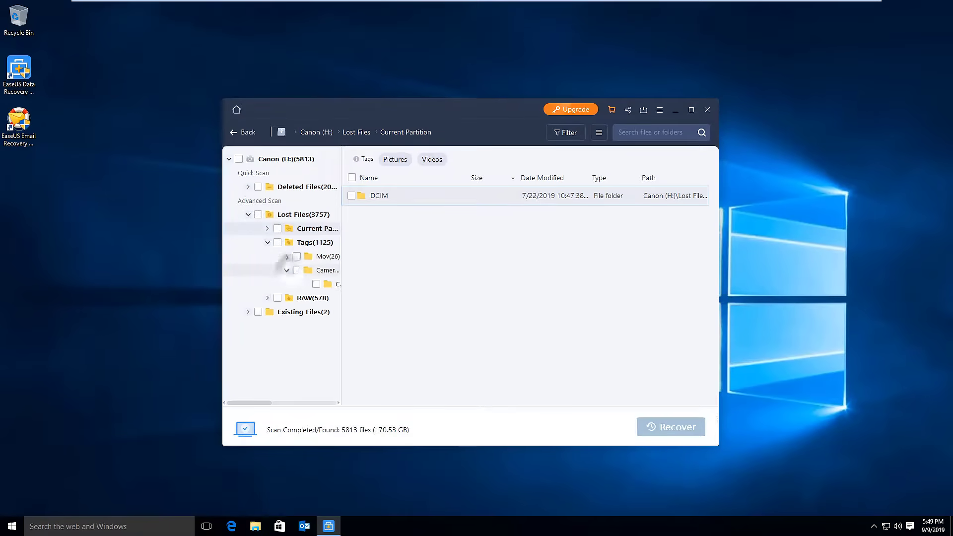
{"action": "left_click", "coordinate": [329, 283]}
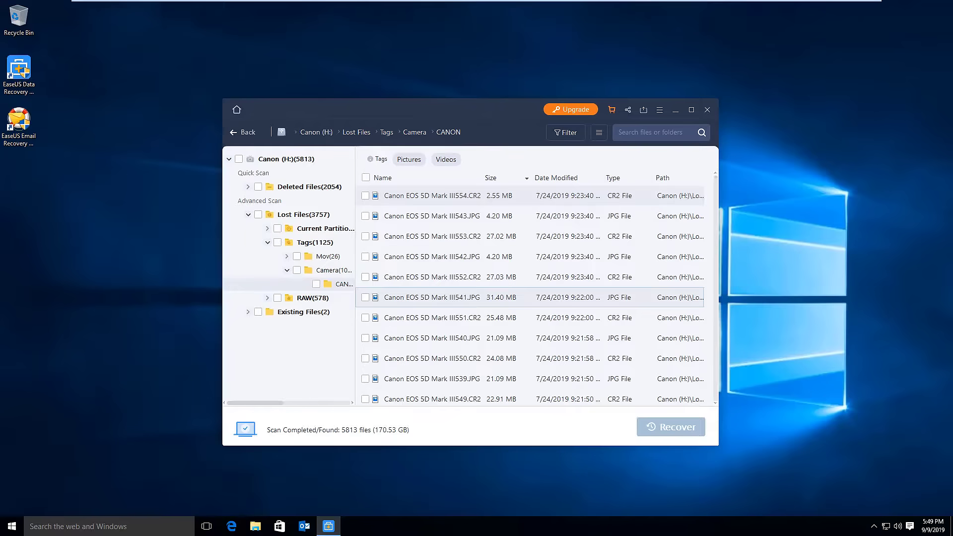
- Mark all 1099 CANON photos and start recovery to a chosen destination folder
{"action": "left_click", "coordinate": [365, 178]}
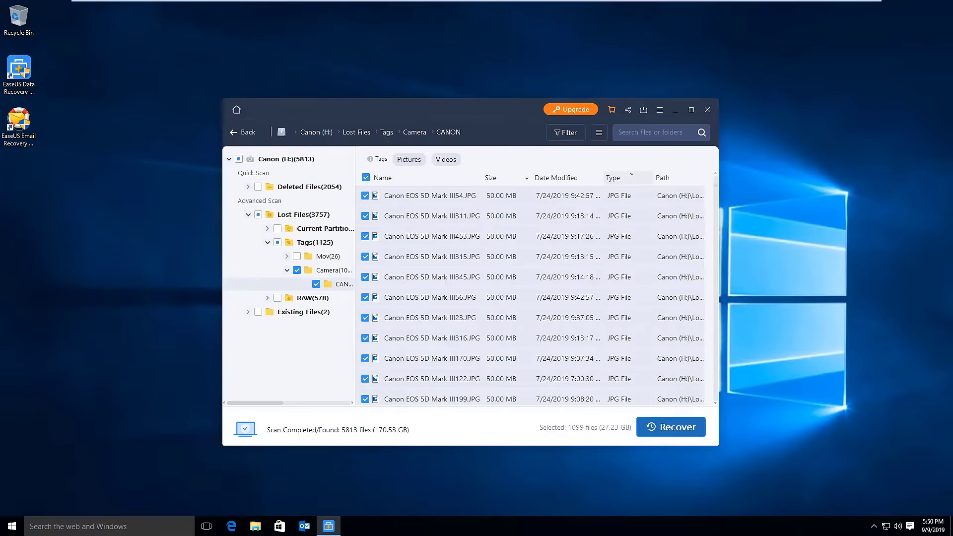
{"action": "left_click", "coordinate": [670, 427]}
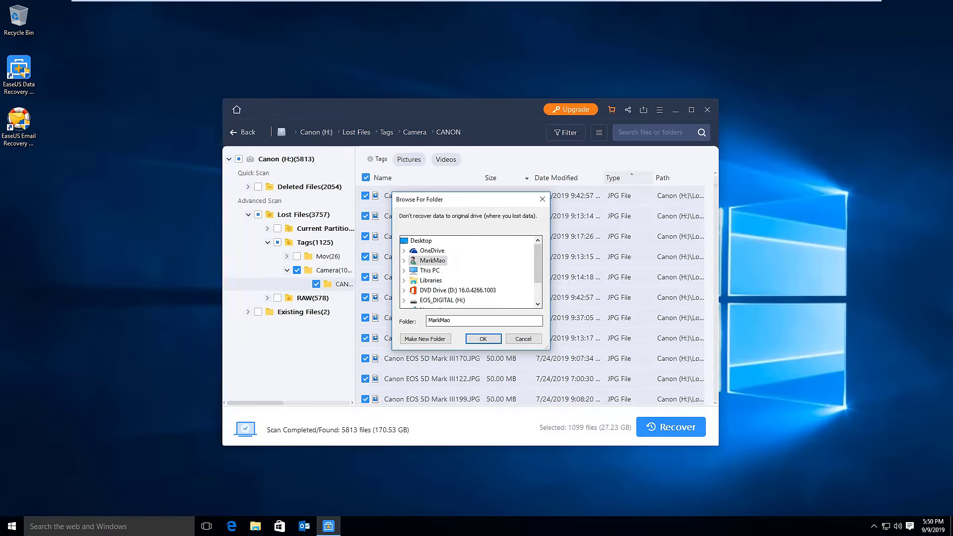